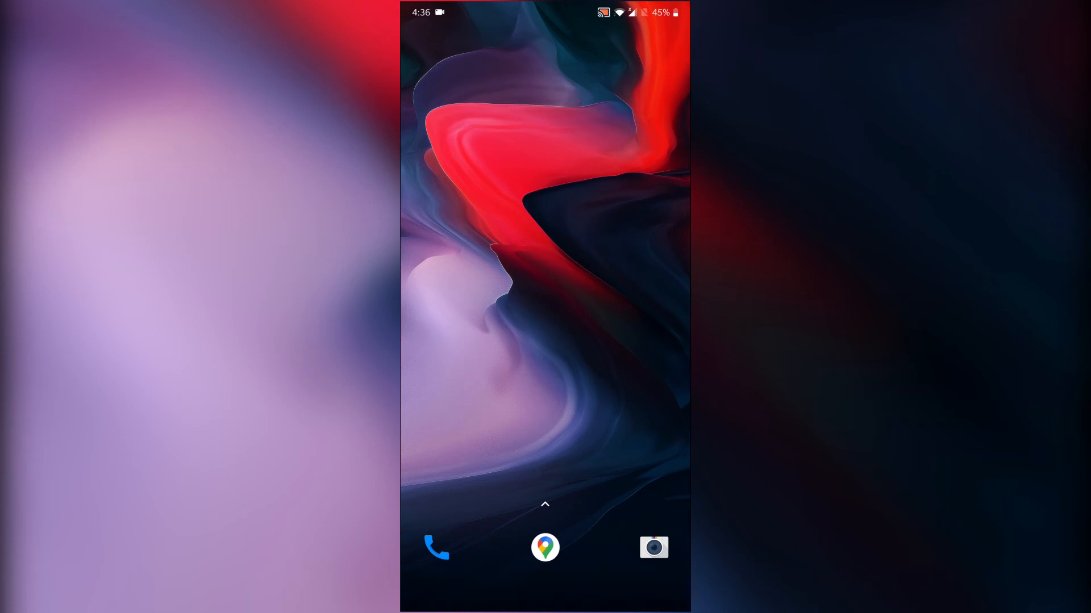
Launch the Mi WiFi app from the app drawer to see the router's devices.
scroll("up", 3)
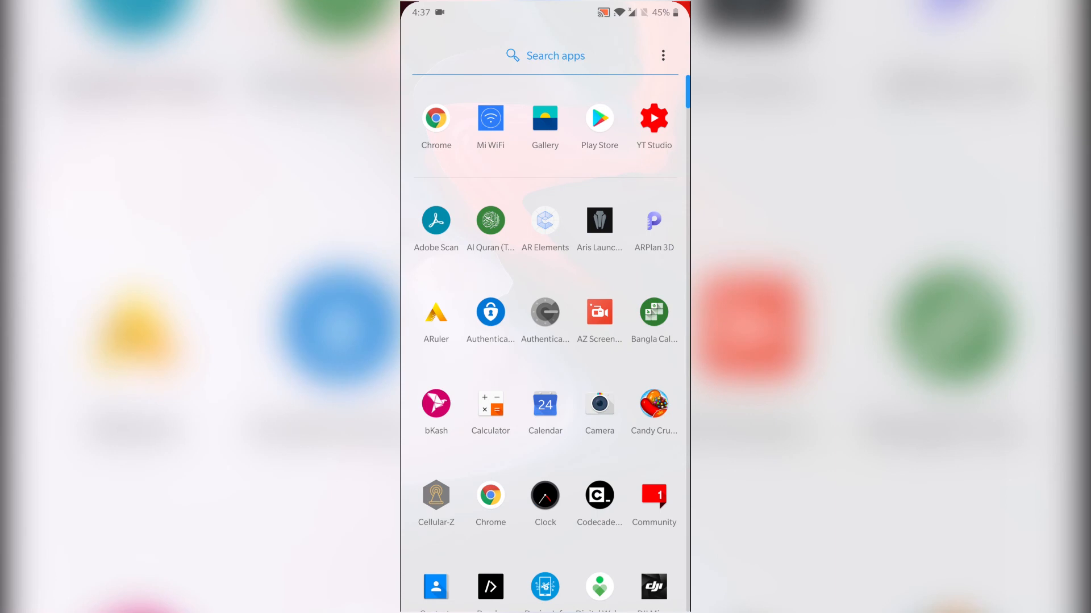
left_click(490, 117)
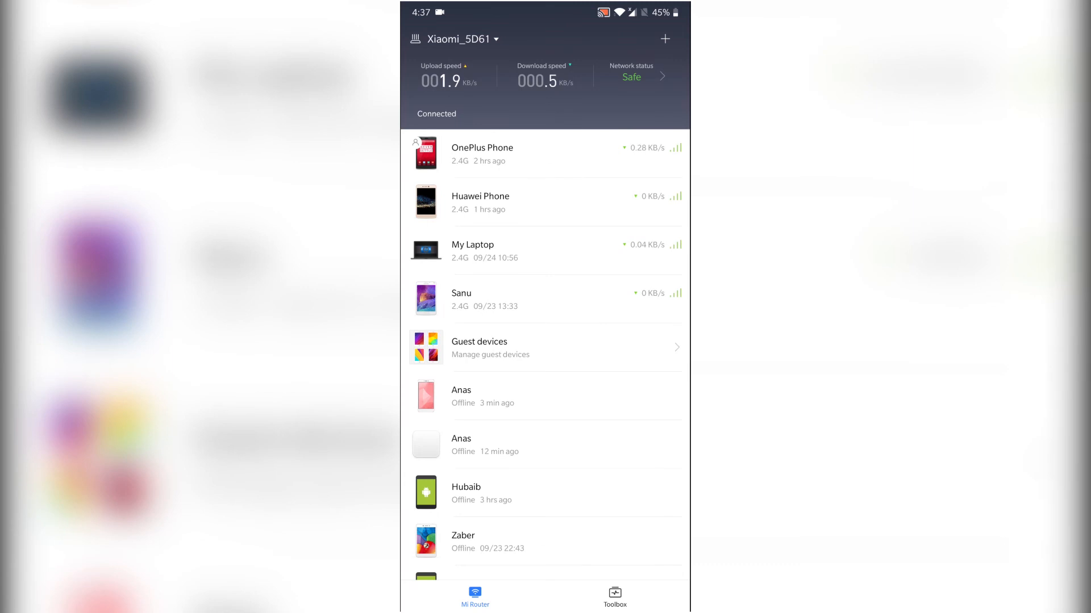
Add the Huawei Phone to the blocklist from its details and confirm.
left_click(480, 202)
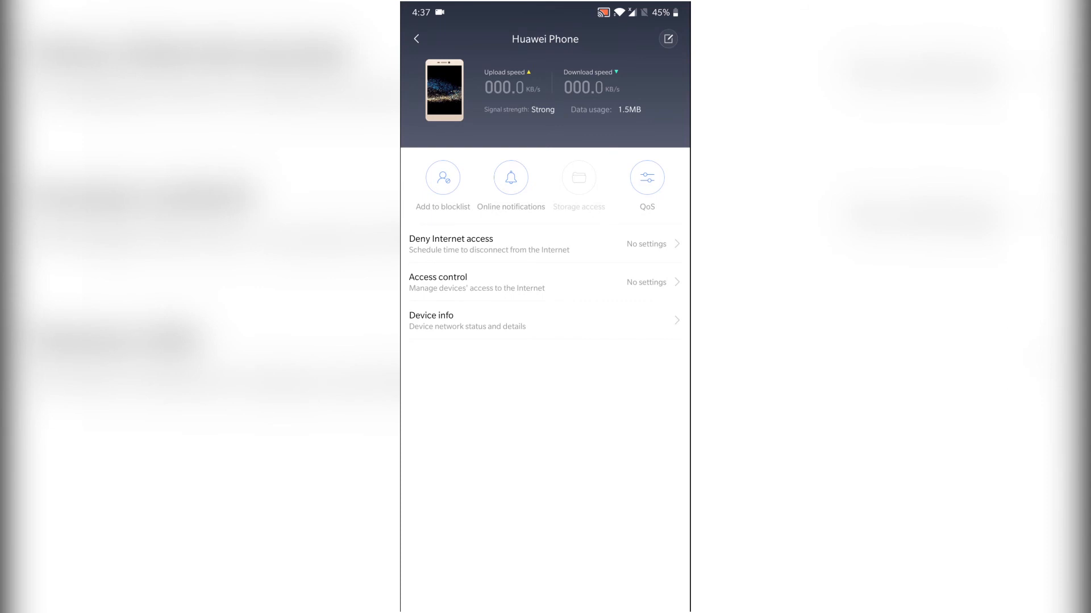
left_click(442, 177)
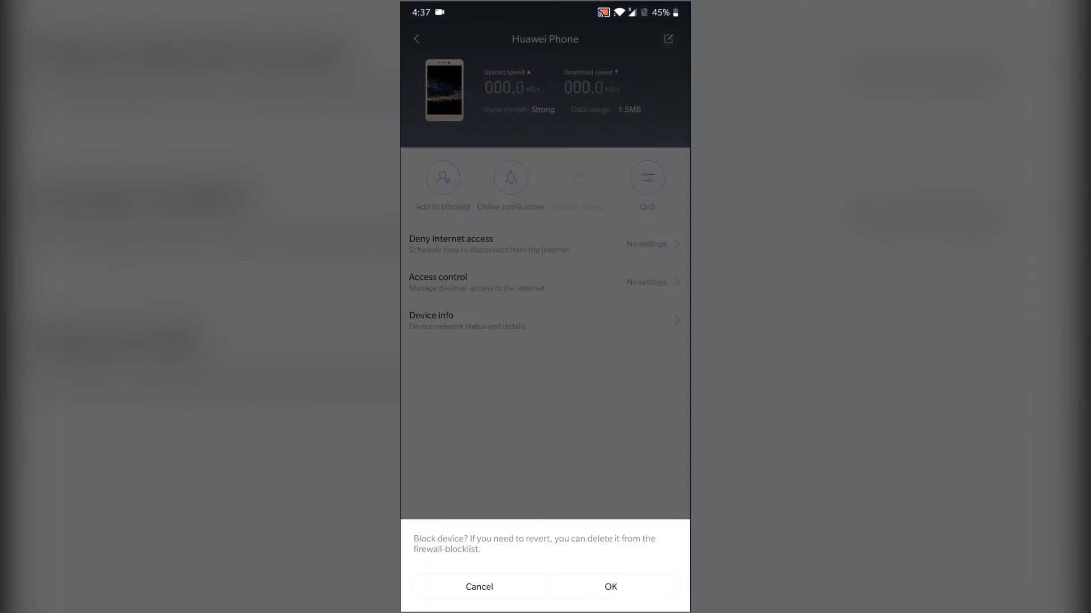
left_click(610, 586)
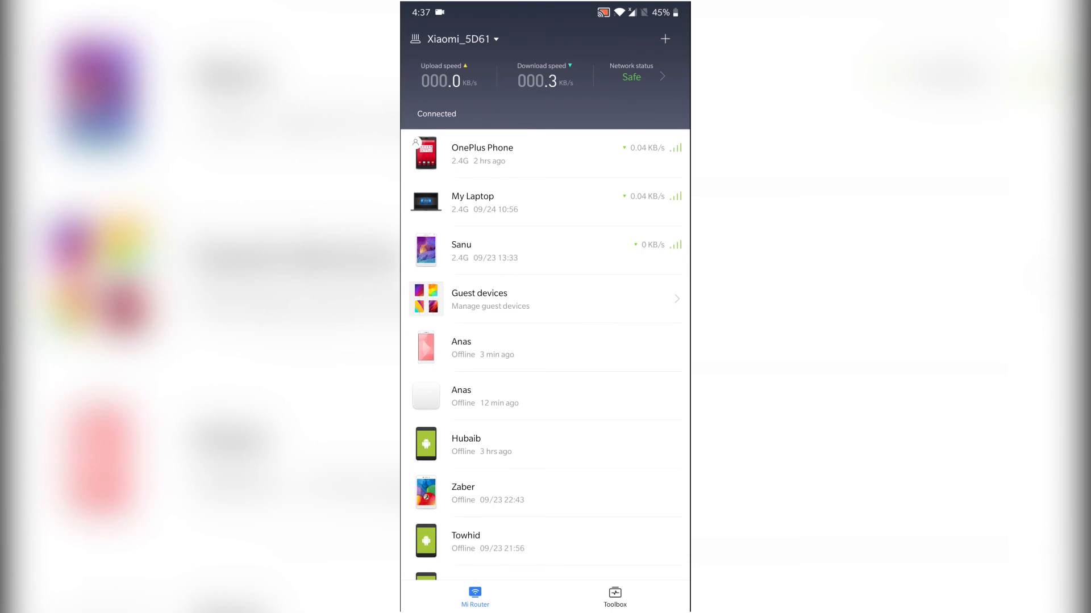
Delete HUAWEI_Y5_2017 from the Toolbox firewall blocklist.
left_click(614, 596)
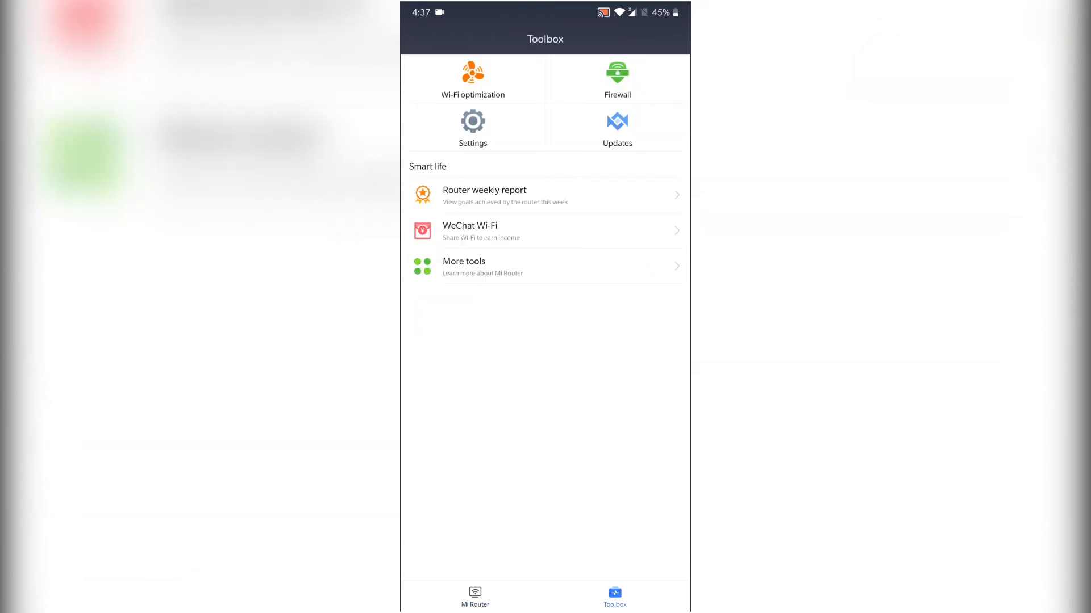
left_click(616, 76)
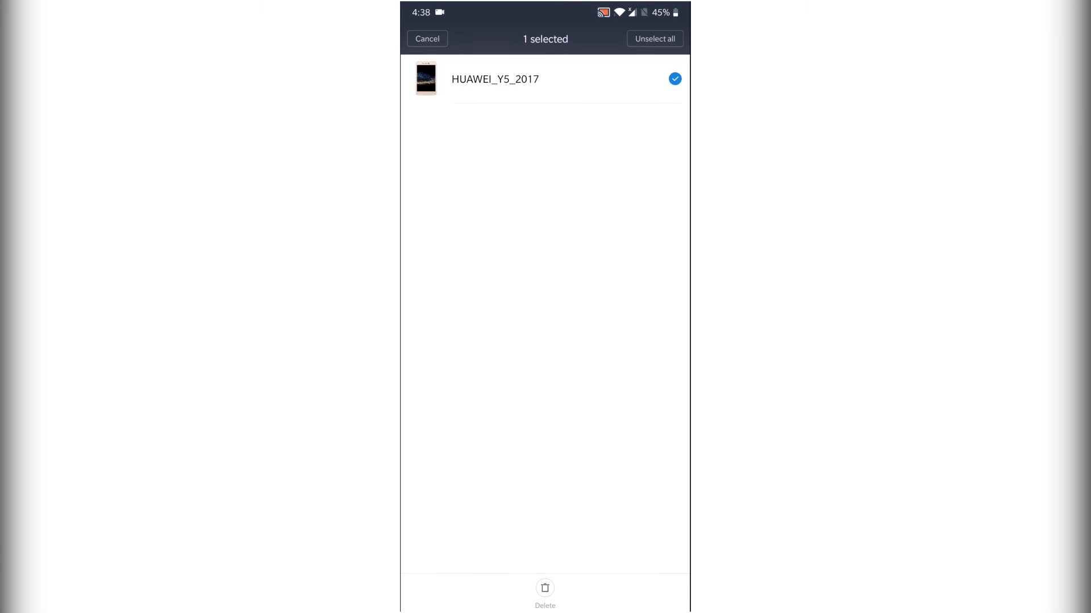
left_click(544, 589)
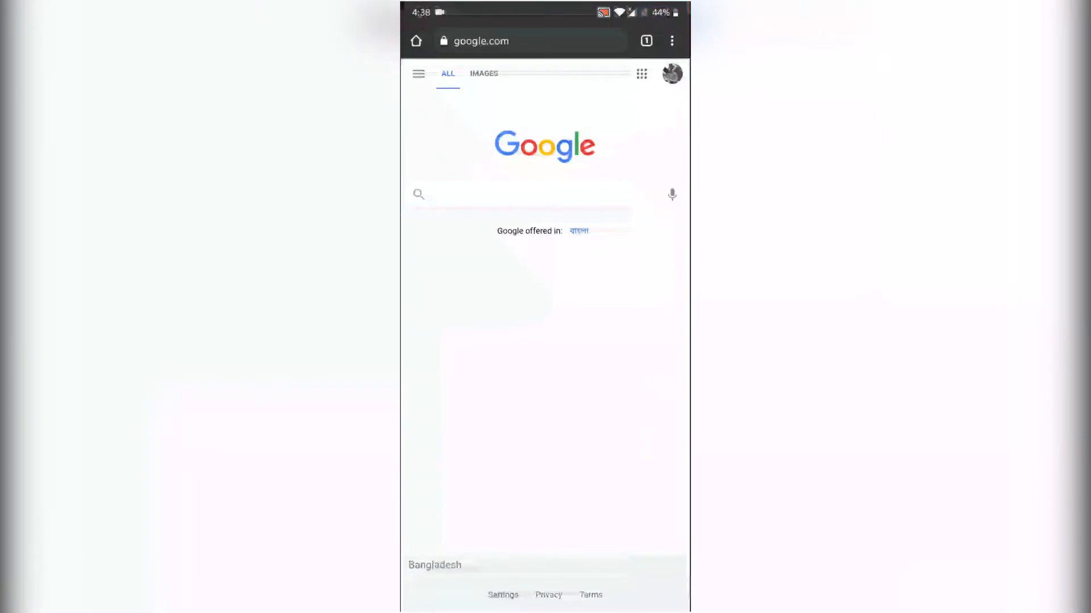
Navigate Chrome to the router admin page at 192.168.31.1.
left_click(528, 41)
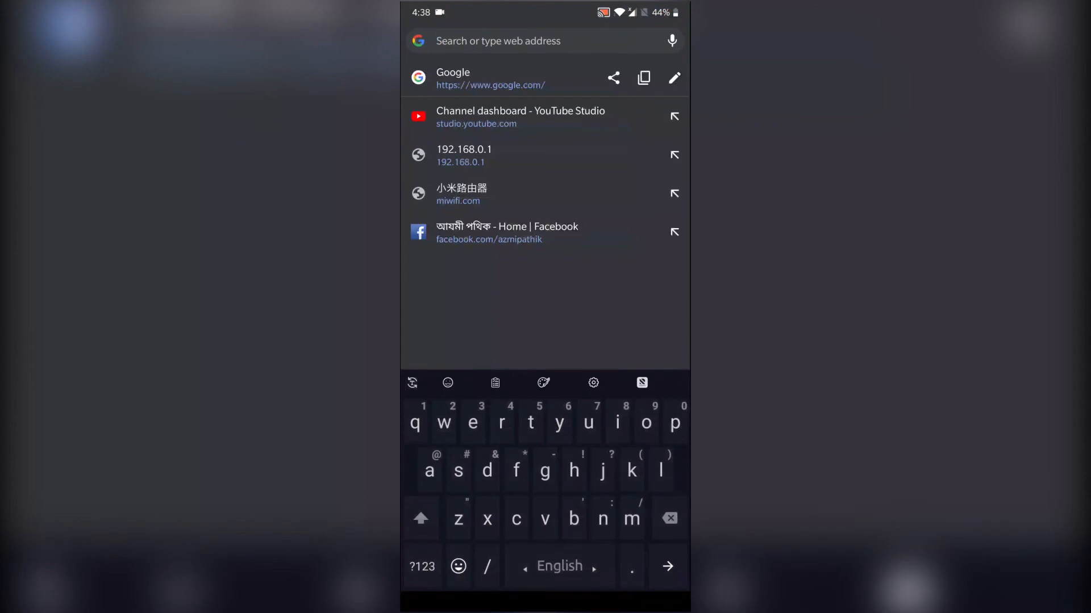
type("miwifi.com")
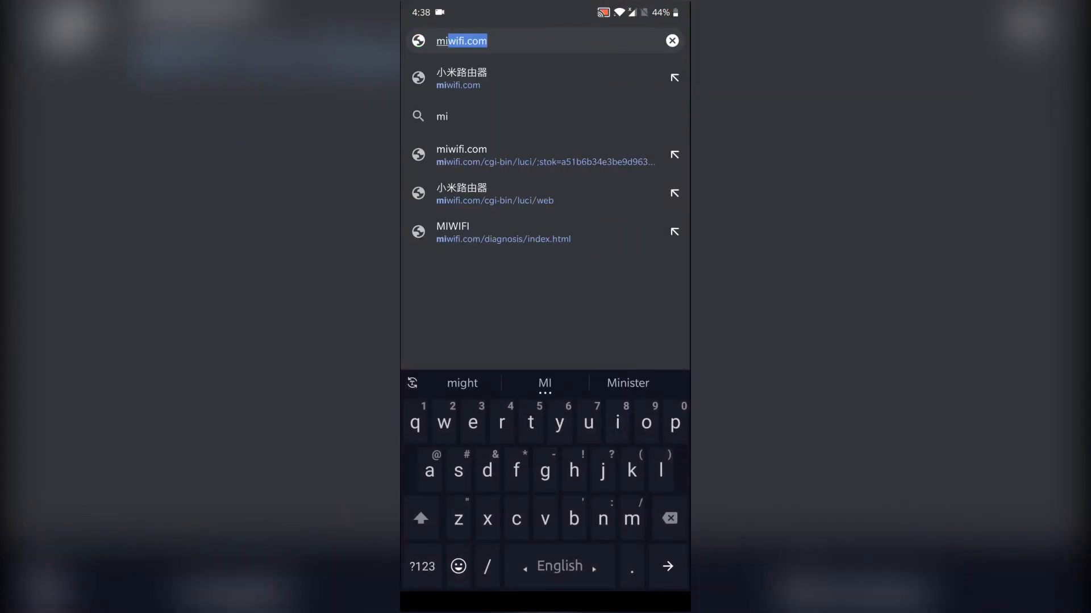
type("192.168.31.1/cgi-bin/luci/web")
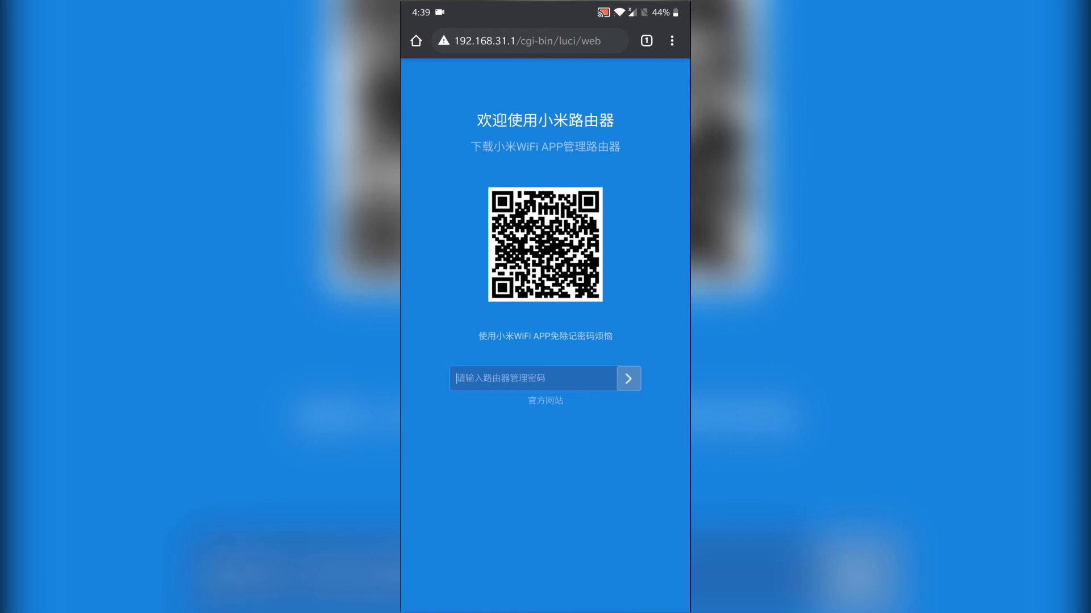
Log in with the admin password and bring up the connected devices list.
left_click(533, 378)
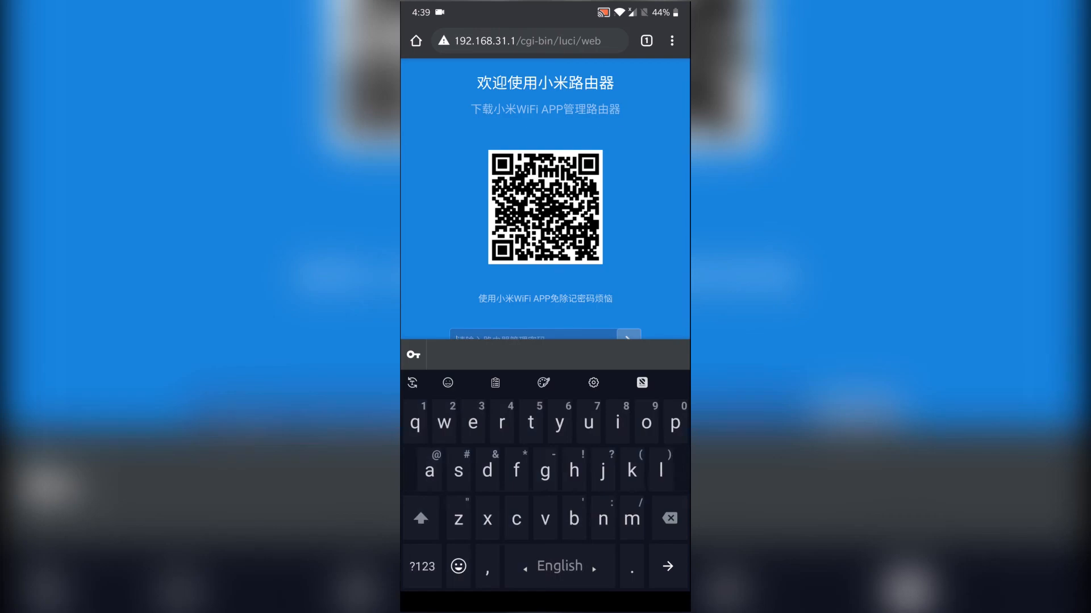
type("7")
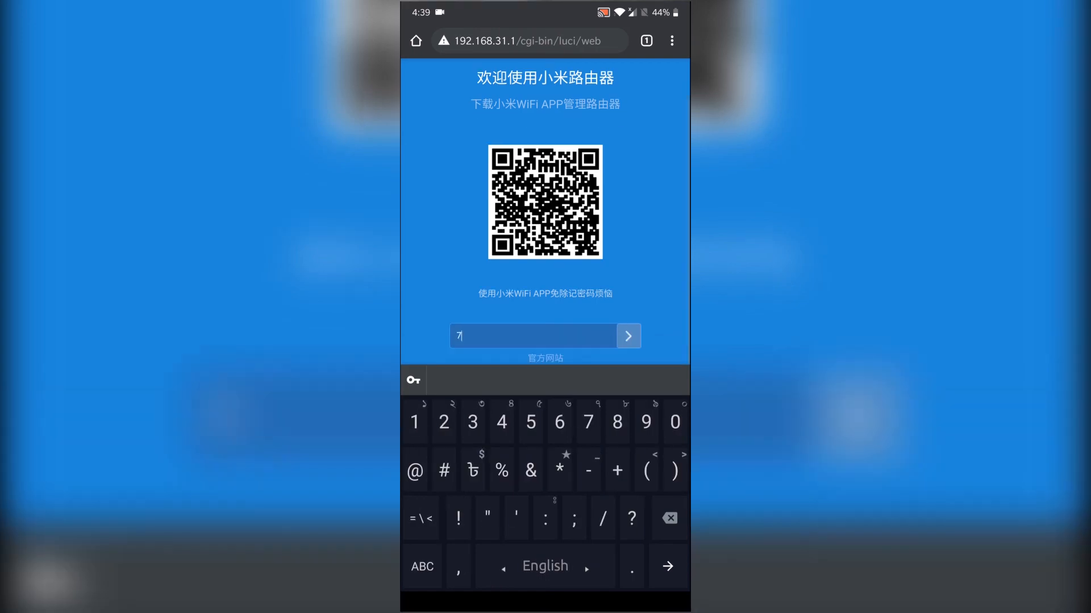
left_click(444, 421)
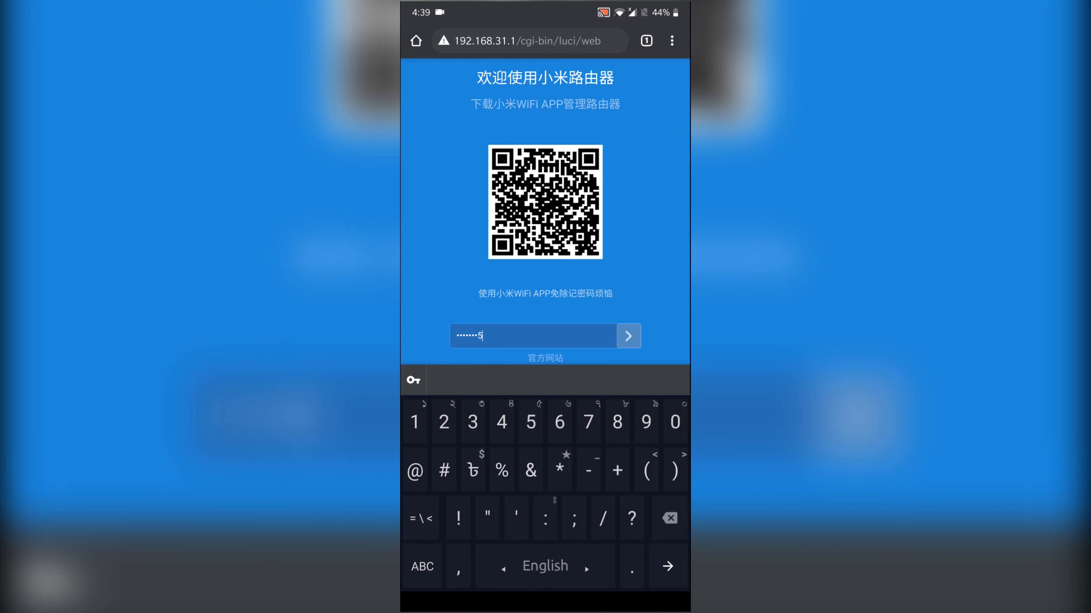
left_click(627, 337)
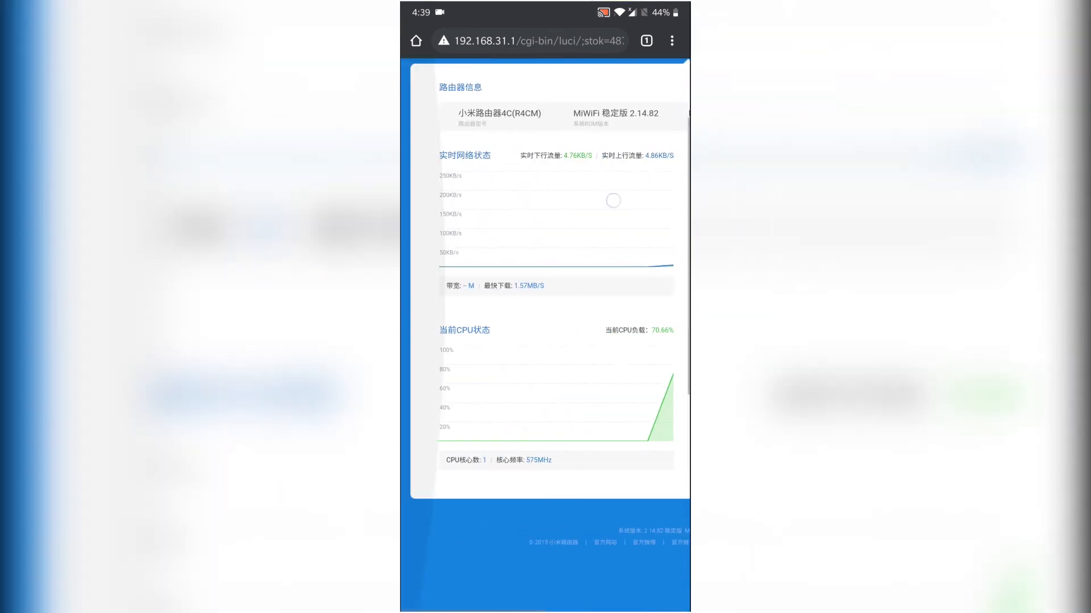
scroll("down", 3)
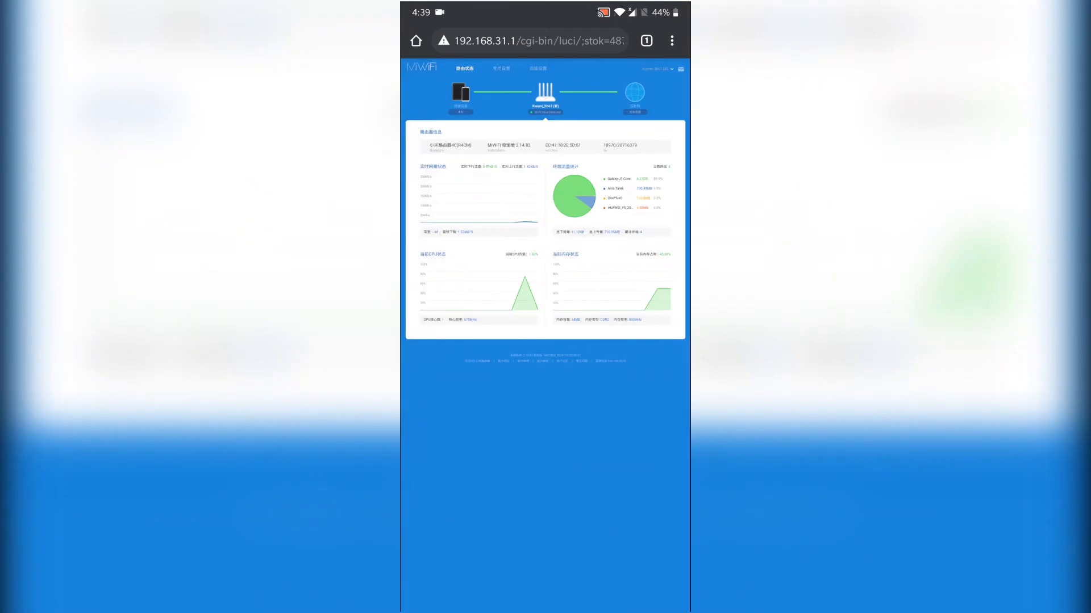
left_click(460, 92)
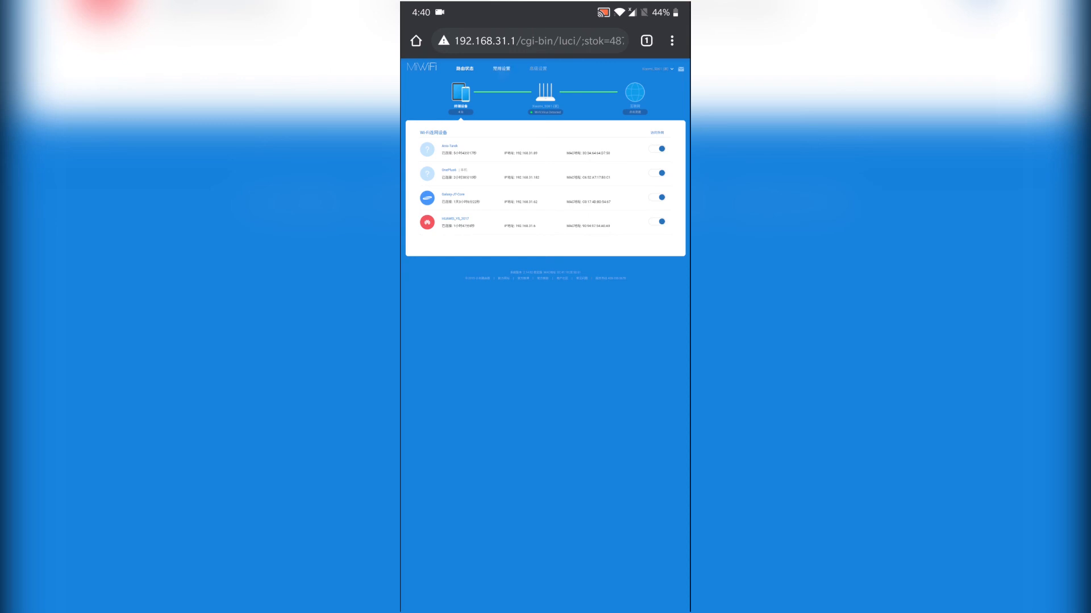
Go to the Security Center with the wireless access control options.
left_click(499, 68)
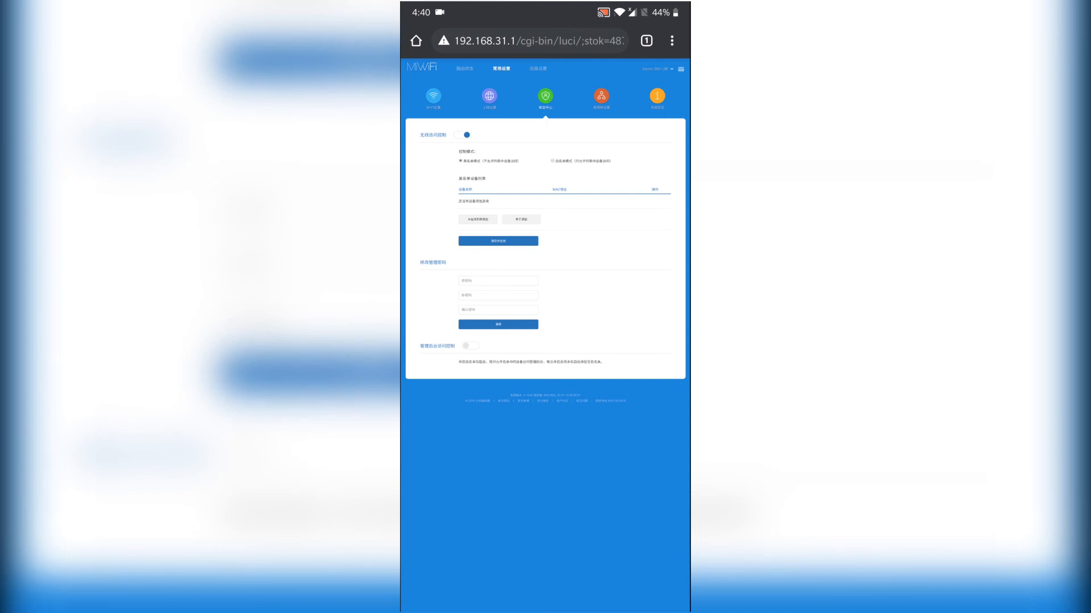
Add HUAWEI_Y5_2017 from the device list to the access control blocklist.
left_click(479, 219)
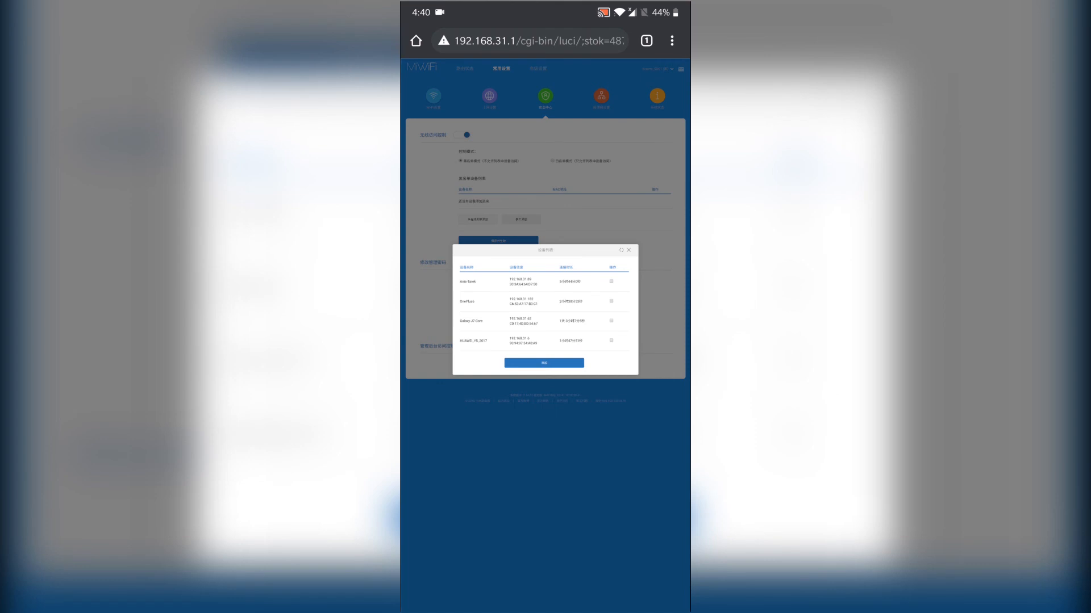
left_click(612, 341)
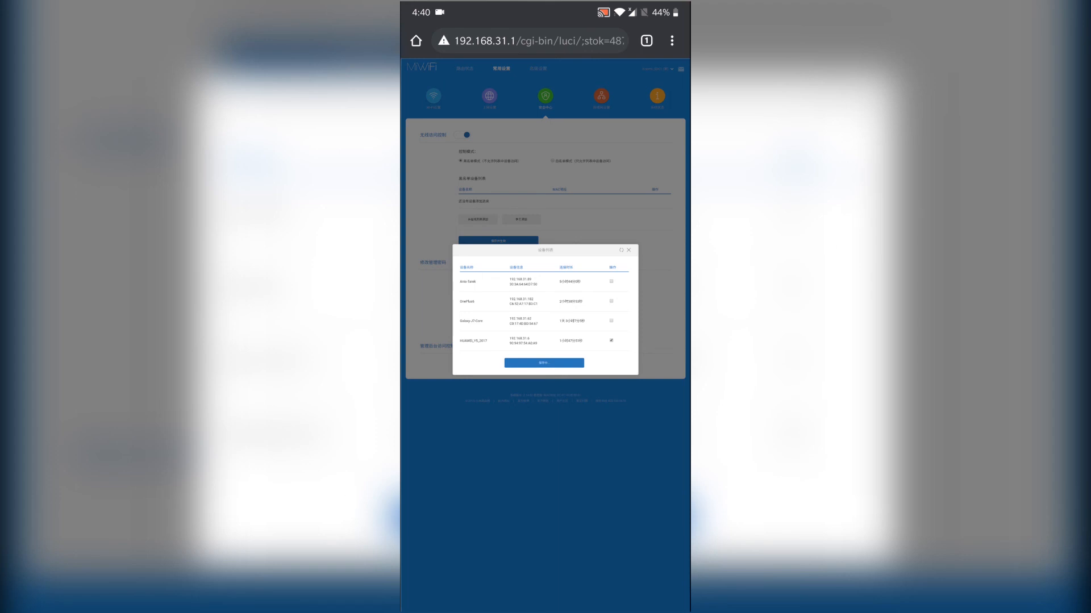
left_click(628, 250)
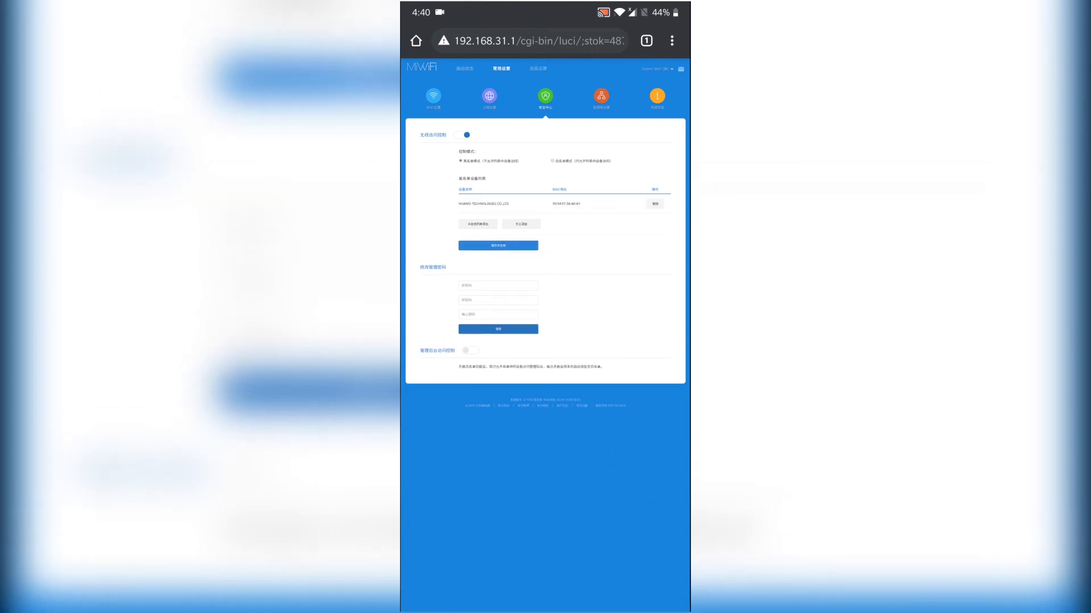
left_click(465, 68)
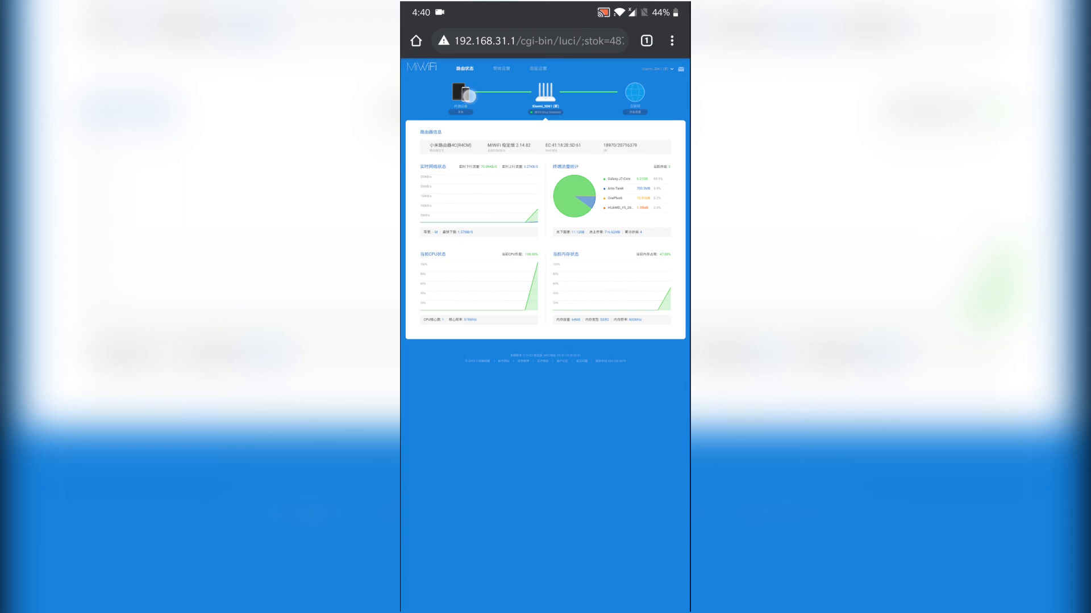
left_click(460, 92)
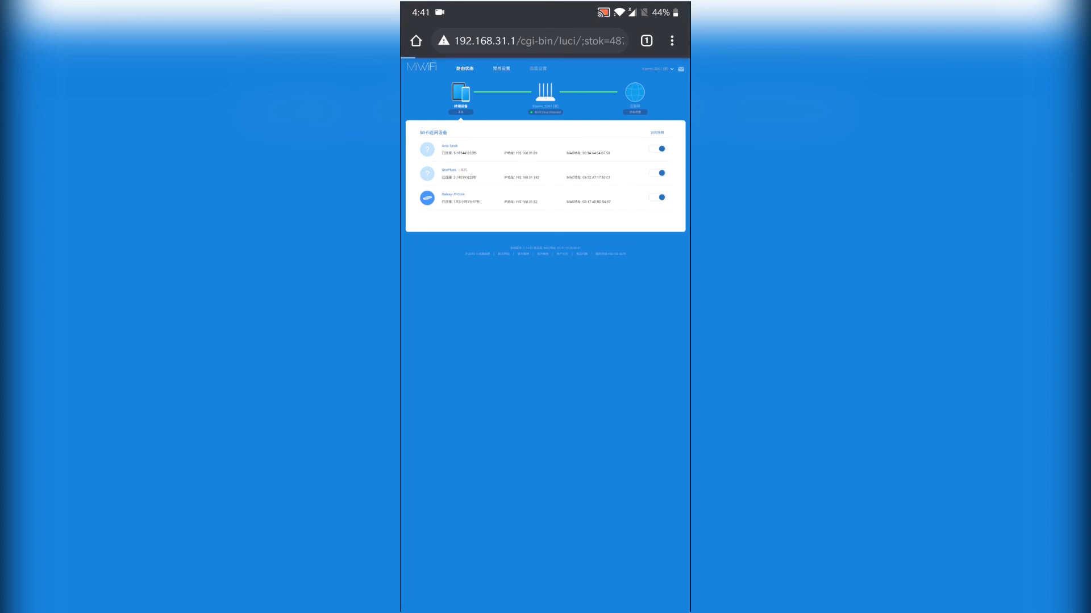
left_click(499, 68)
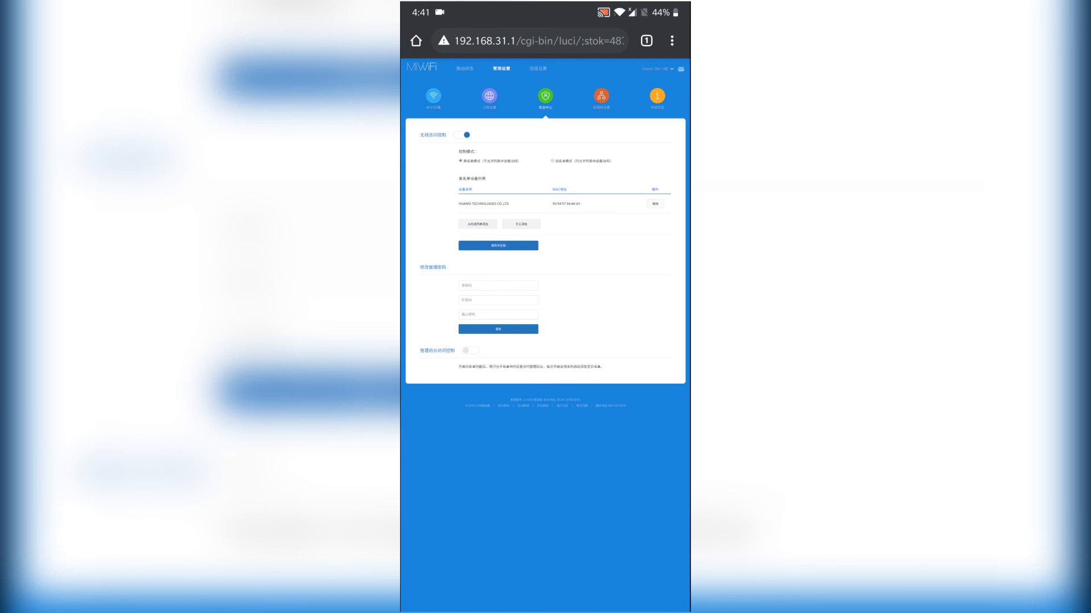
Remove the Huawei entry from access control and verify it reconnected under Router Status.
left_click(654, 204)
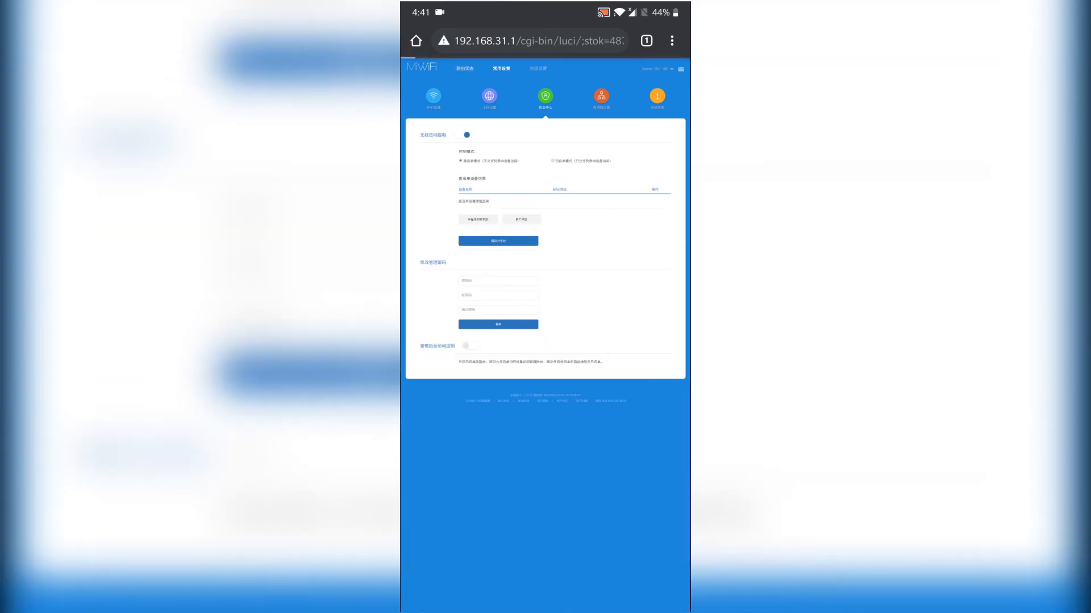
left_click(464, 68)
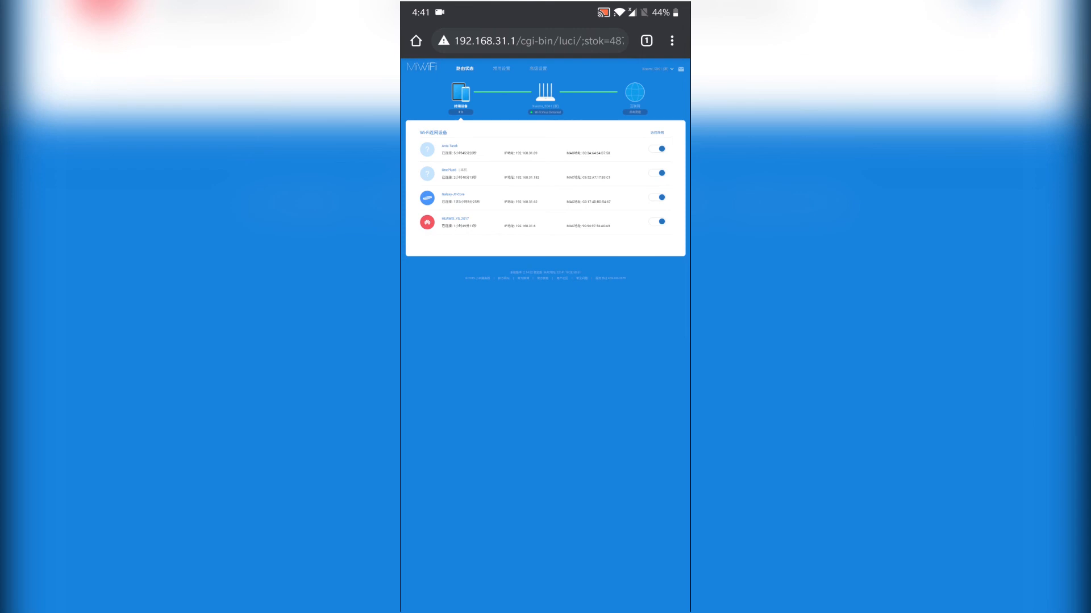